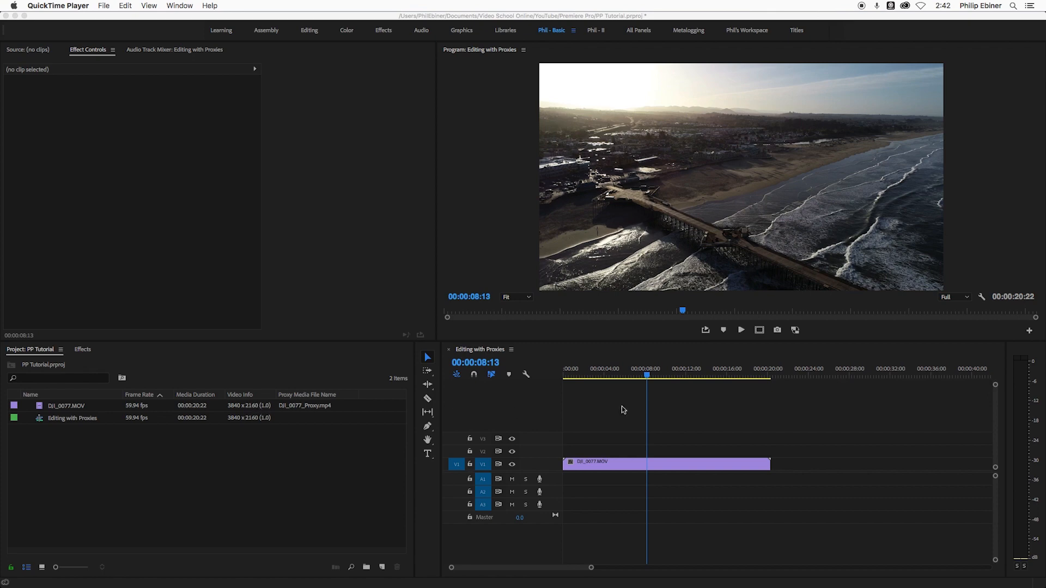
{"action": "mouse_move", "coordinate": [629, 391]}
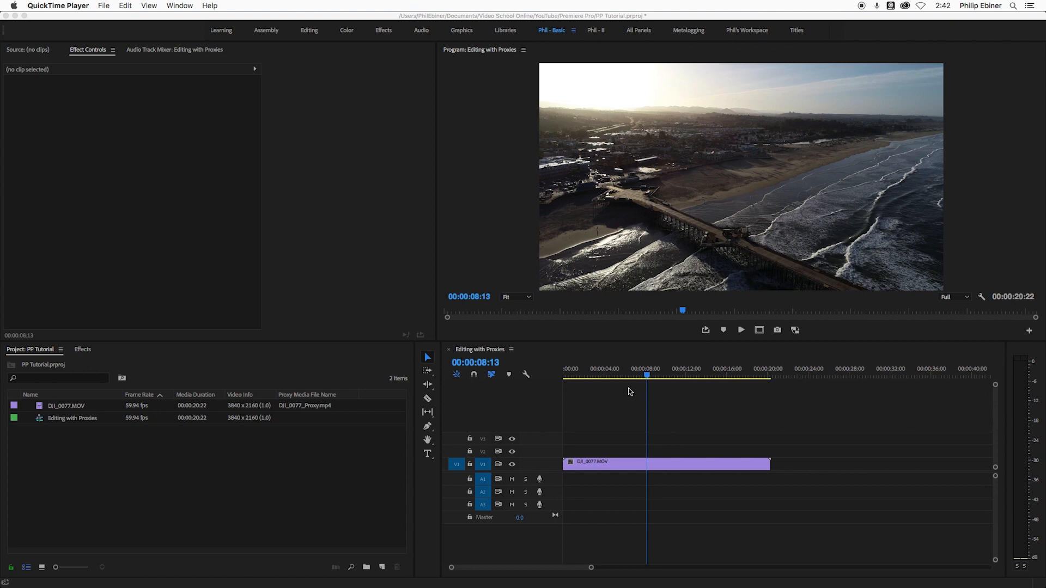
{"action": "mouse_move", "coordinate": [714, 401]}
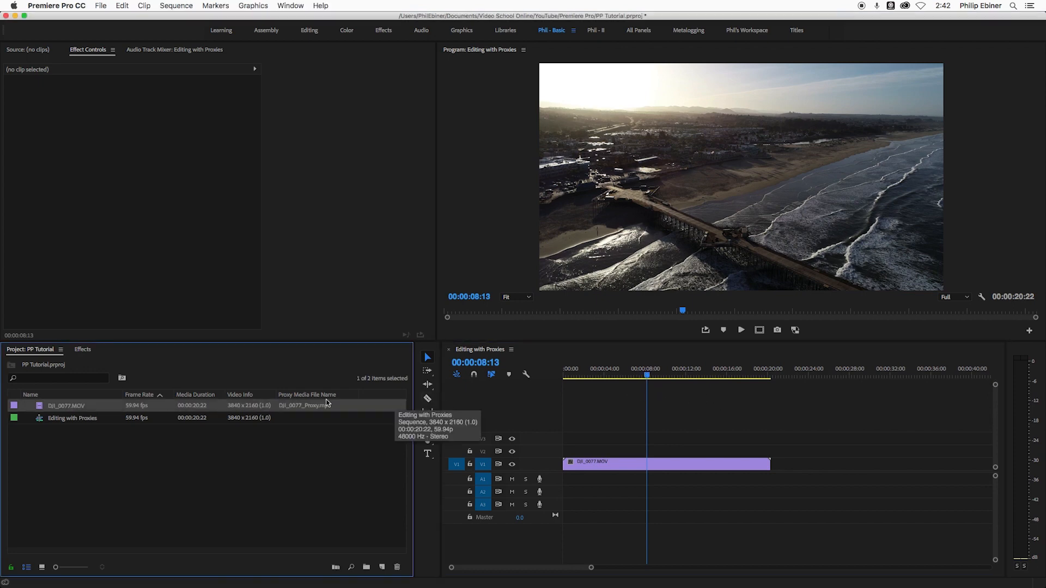
Step: Reinterpret DJI_0077.MOV at 23.976 fps and move the playhead back near the sequence start
{"action": "right_click", "coordinate": [66, 406]}
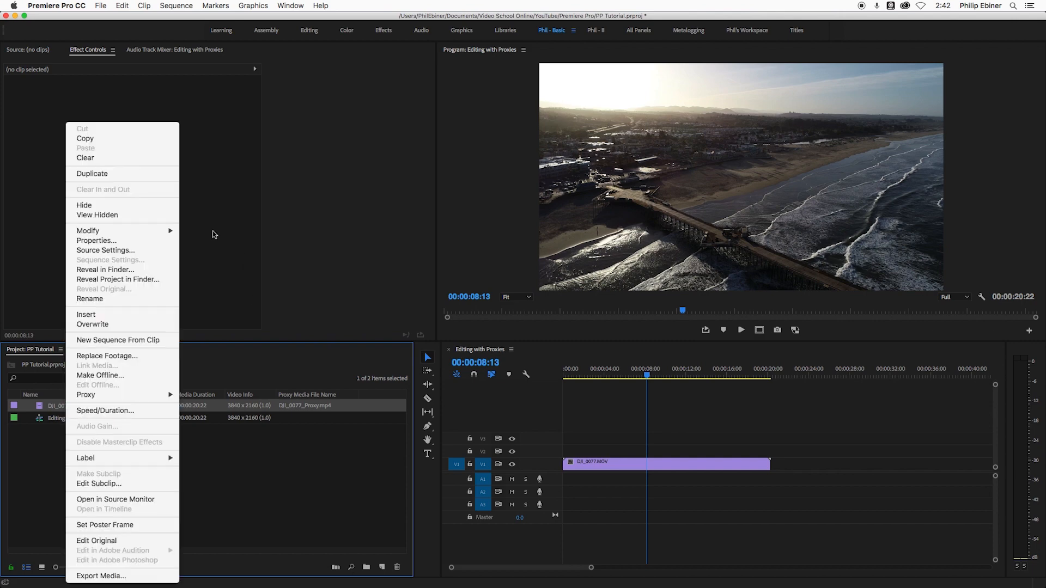
{"action": "left_click", "coordinate": [690, 378]}
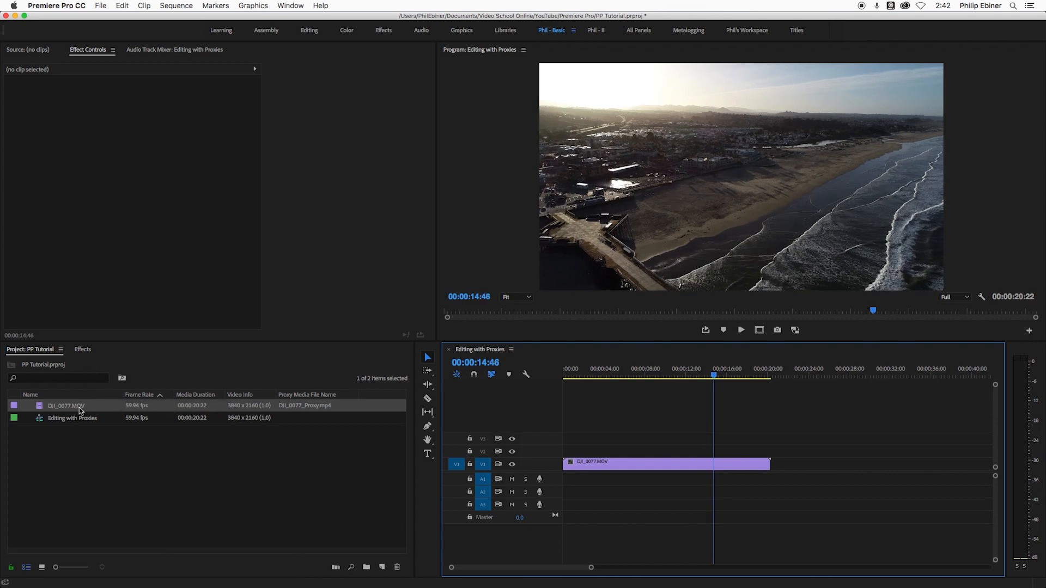
{"action": "right_click", "coordinate": [65, 406]}
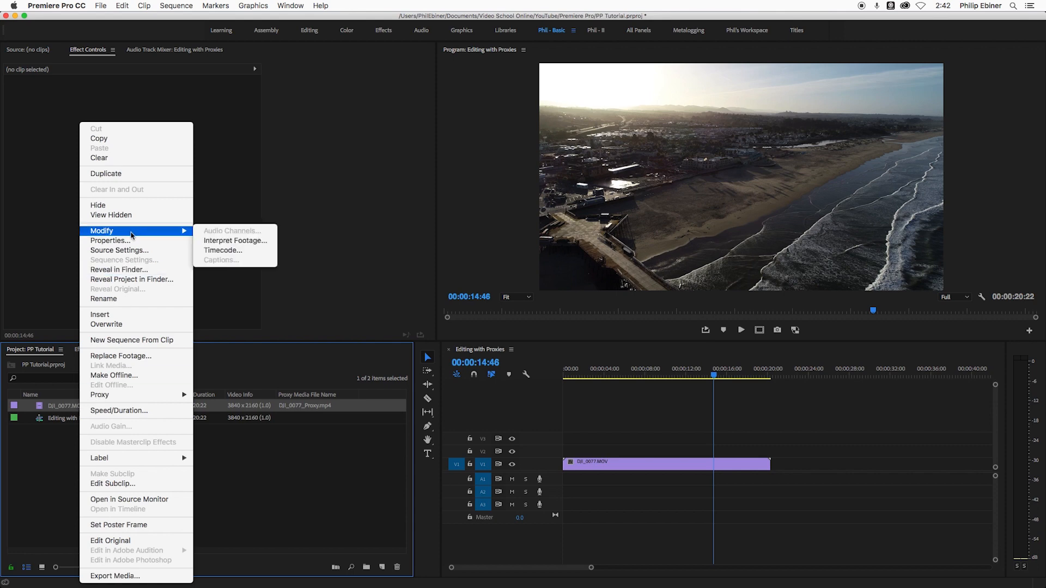
{"action": "left_click", "coordinate": [235, 240]}
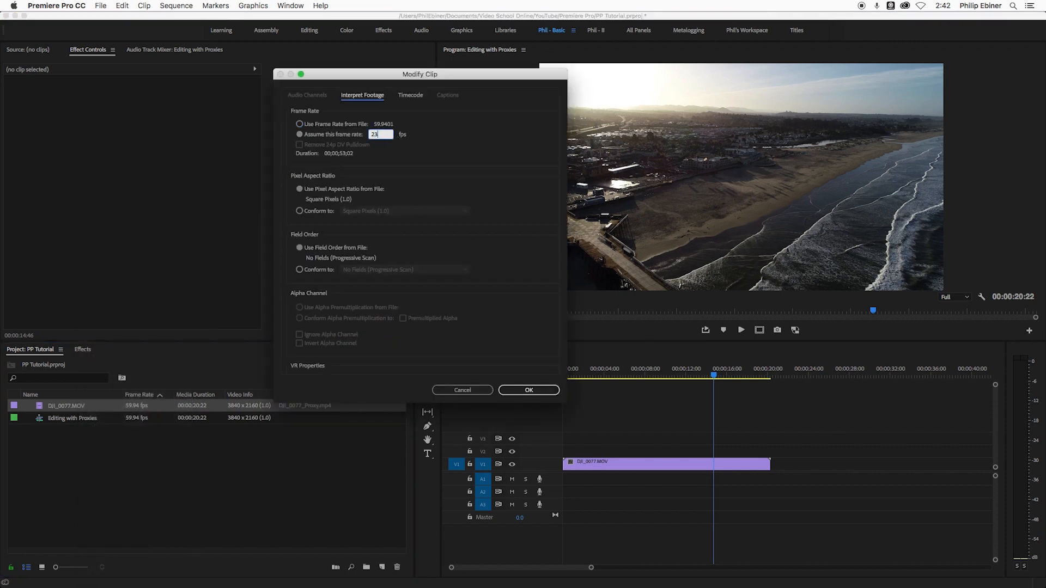
{"action": "left_click", "coordinate": [528, 390]}
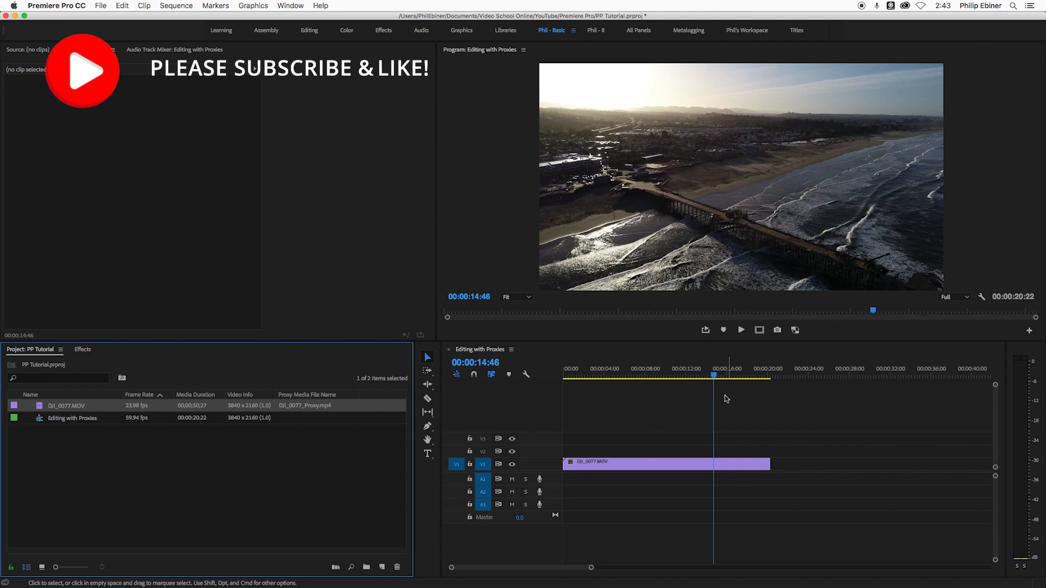
{"action": "left_click_drag", "start_coordinate": [769, 463], "coordinate": [788, 464]}
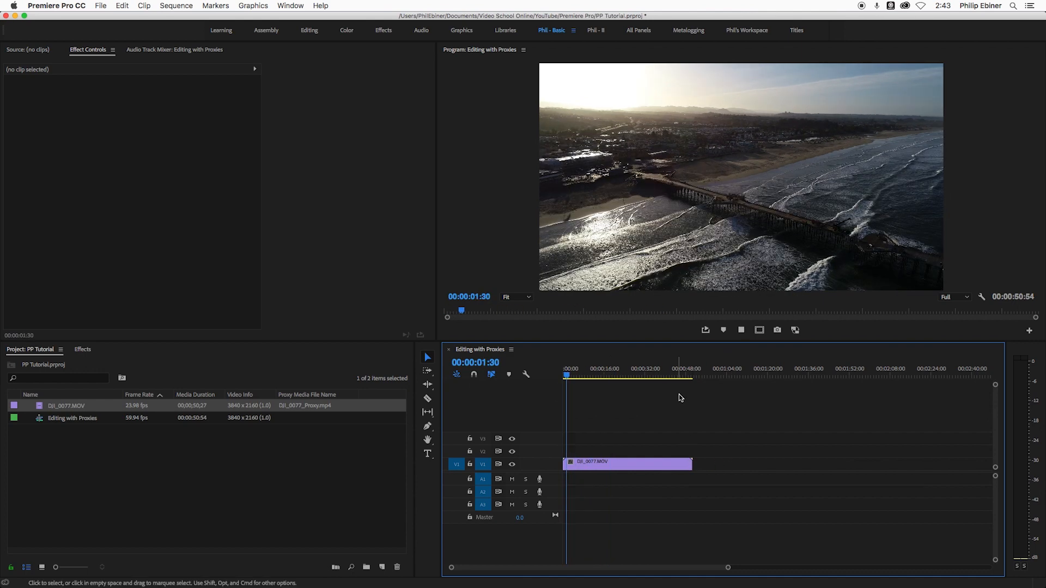
{"action": "left_click", "coordinate": [604, 375]}
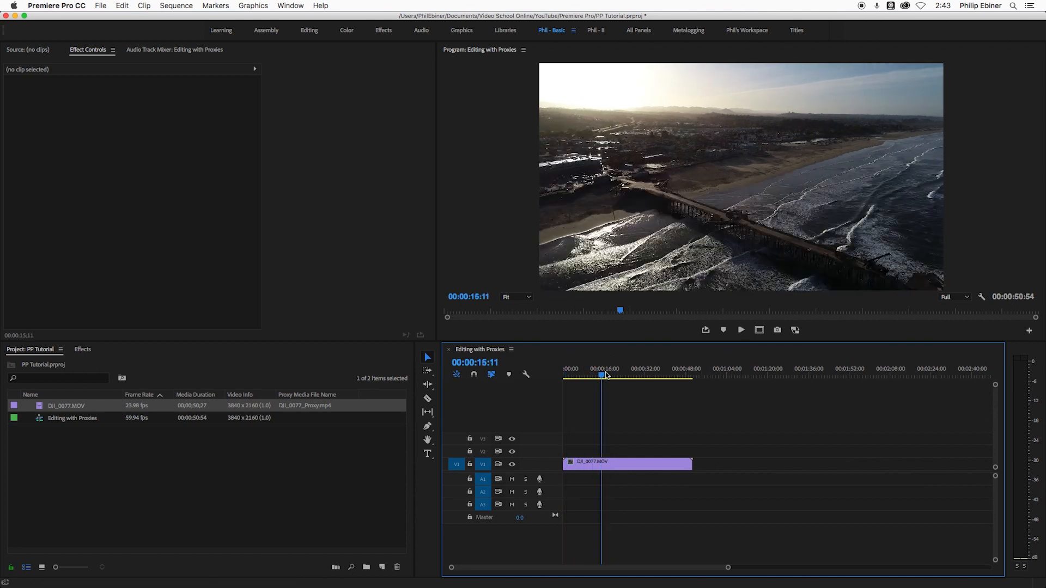
{"action": "left_click", "coordinate": [639, 374]}
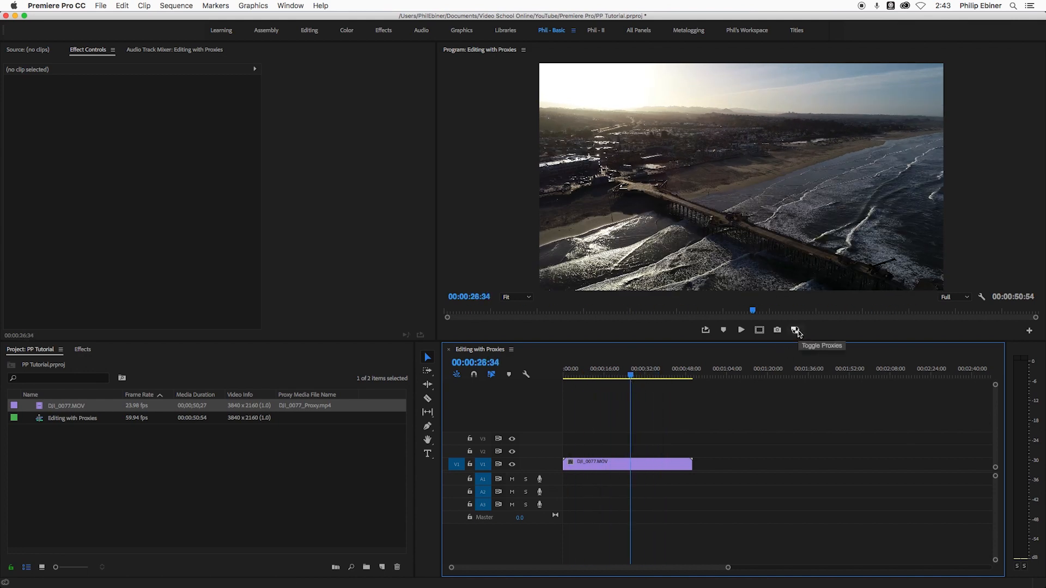
{"action": "left_click", "coordinate": [795, 330]}
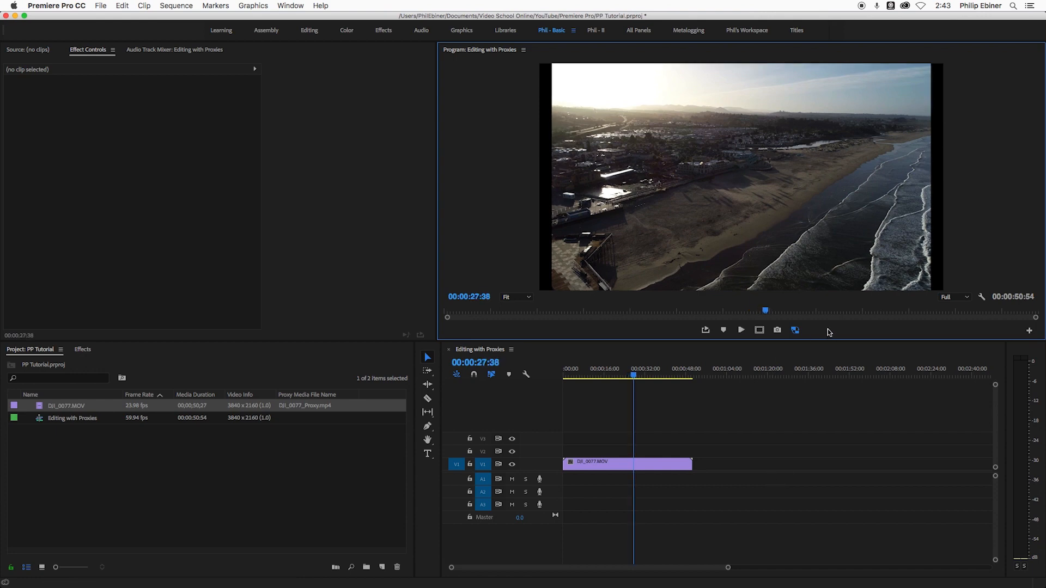
{"action": "mouse_move", "coordinate": [788, 174]}
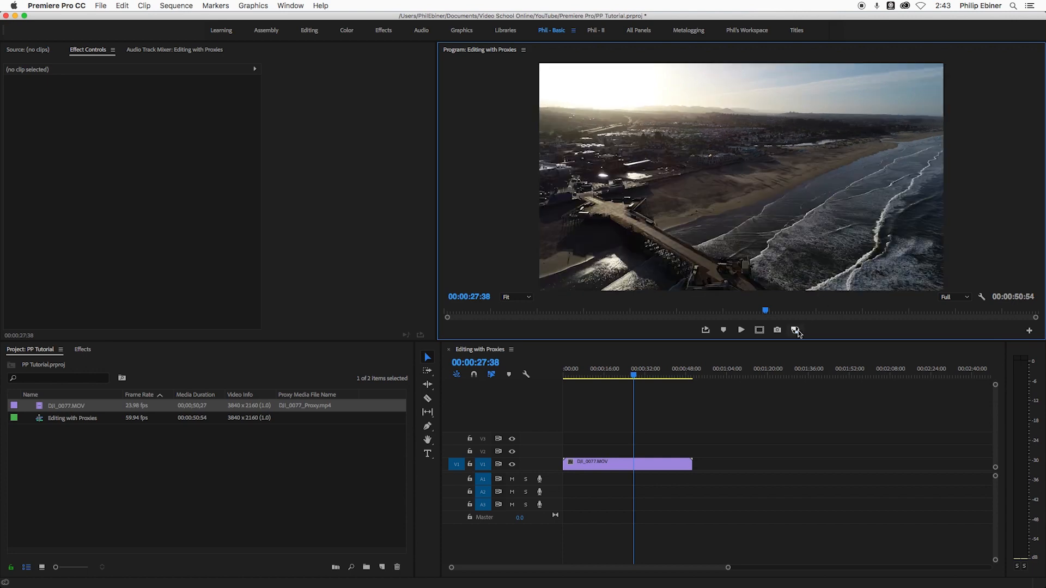
{"action": "mouse_move", "coordinate": [853, 300]}
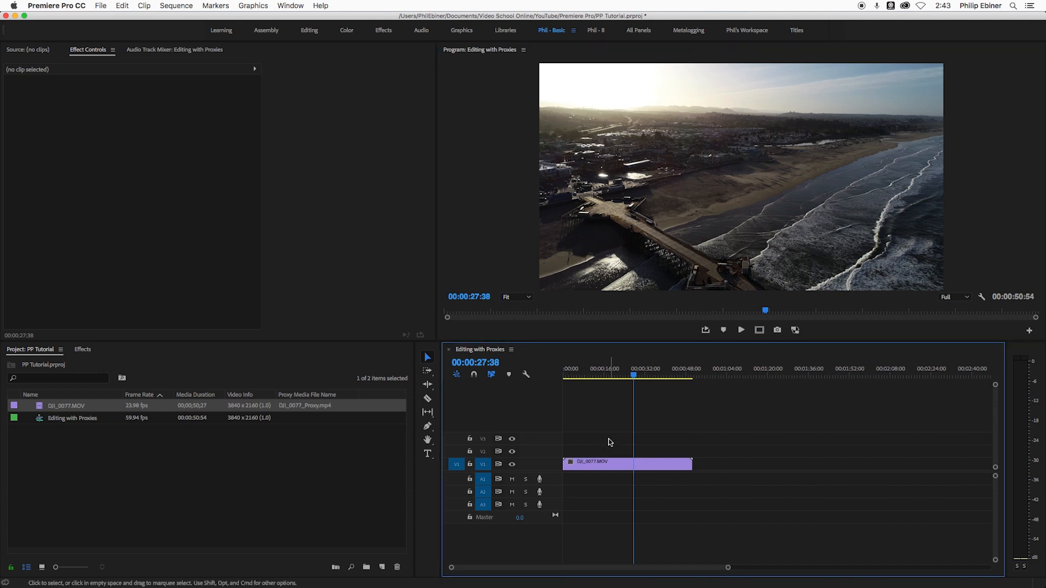
{"action": "mouse_move", "coordinate": [590, 437]}
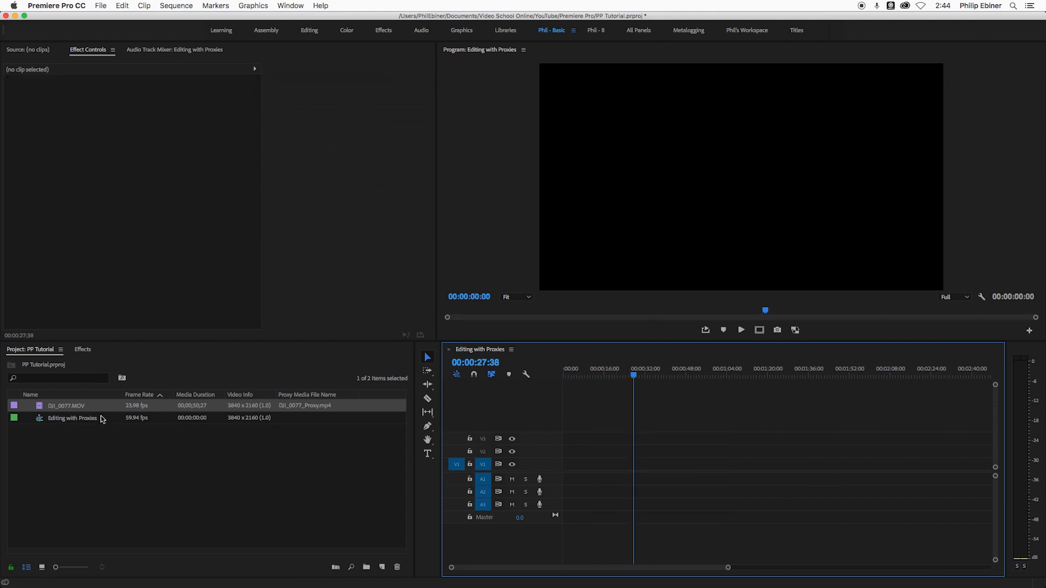
Step: Start creating a 1024x540 H.264 proxy for DJI_0077.MOV and switch to Media Encoder
{"action": "right_click", "coordinate": [72, 419]}
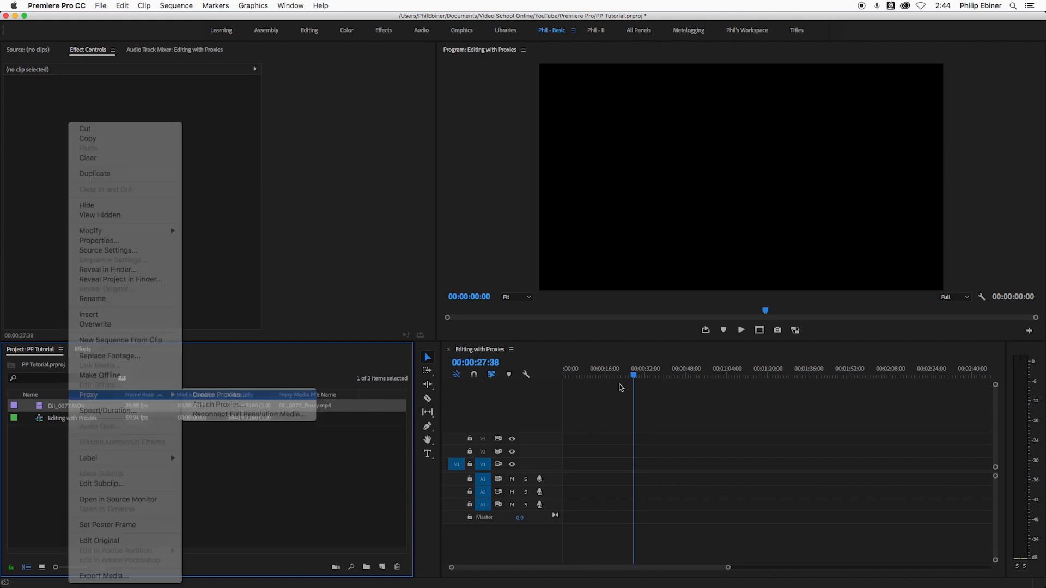
{"action": "left_click", "coordinate": [207, 395]}
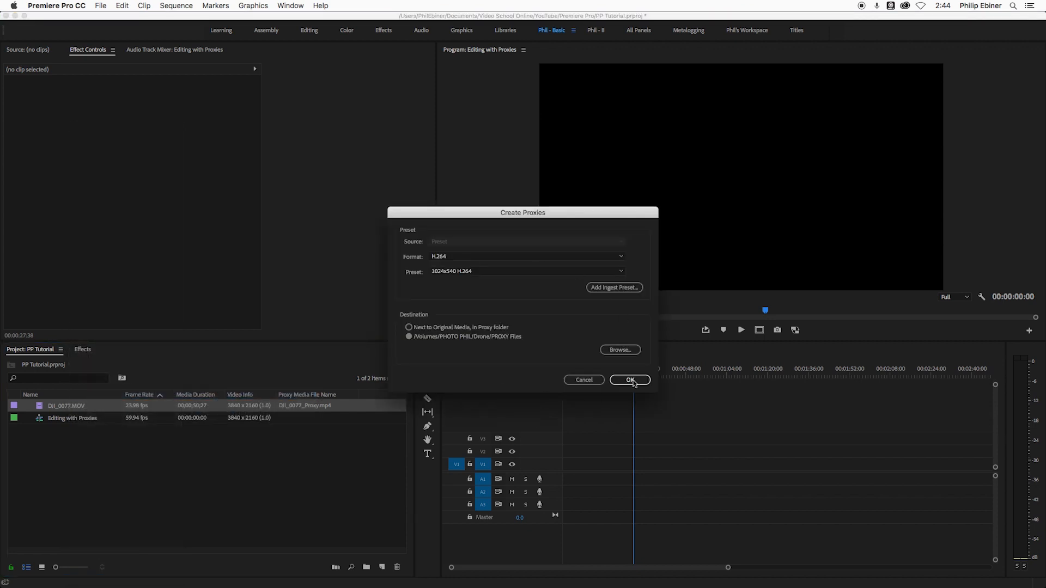
{"action": "left_click", "coordinate": [629, 379]}
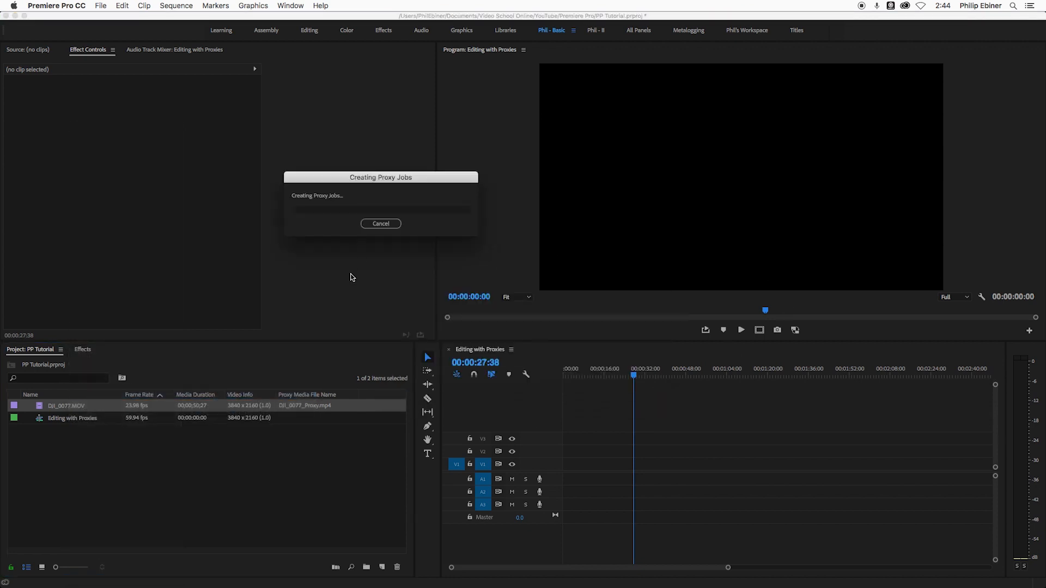
{"action": "key", "text": "cmd+tab"}
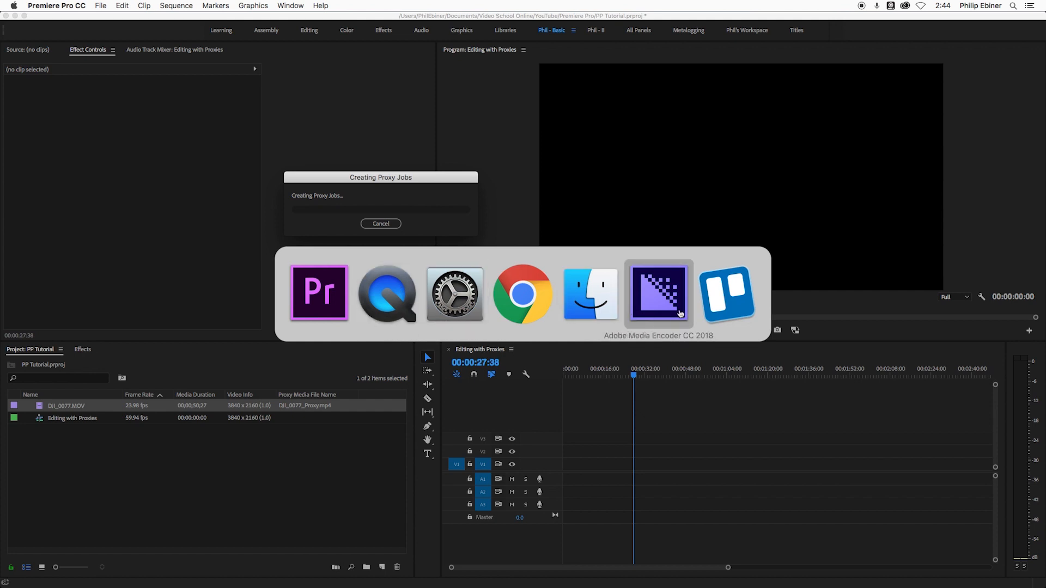
Step: Stop the Media Encoder queue, cancelling the in-progress DJI_0077.MOV proxy render
{"action": "left_click", "coordinate": [658, 294]}
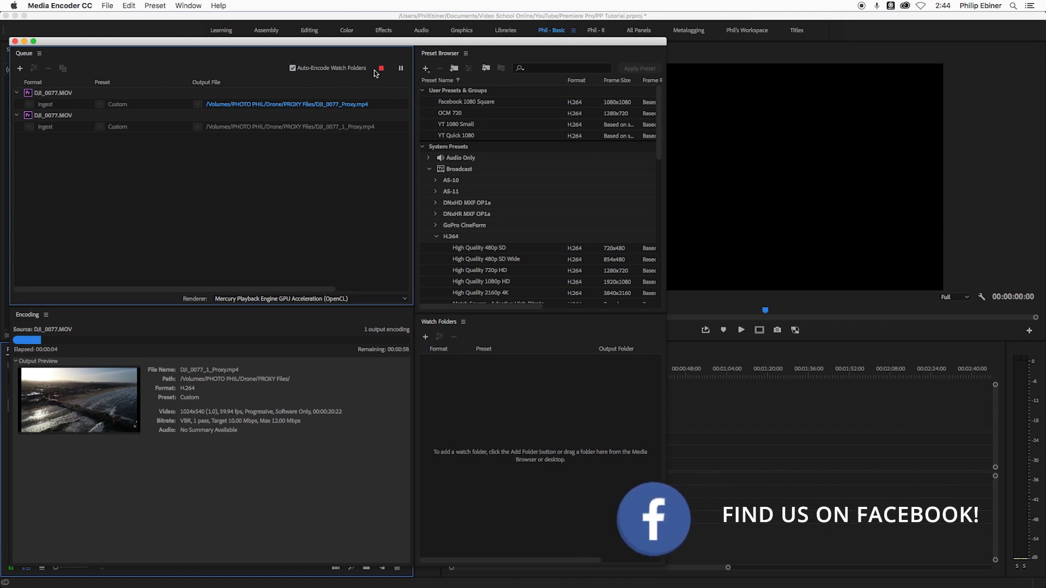
{"action": "left_click", "coordinate": [380, 68]}
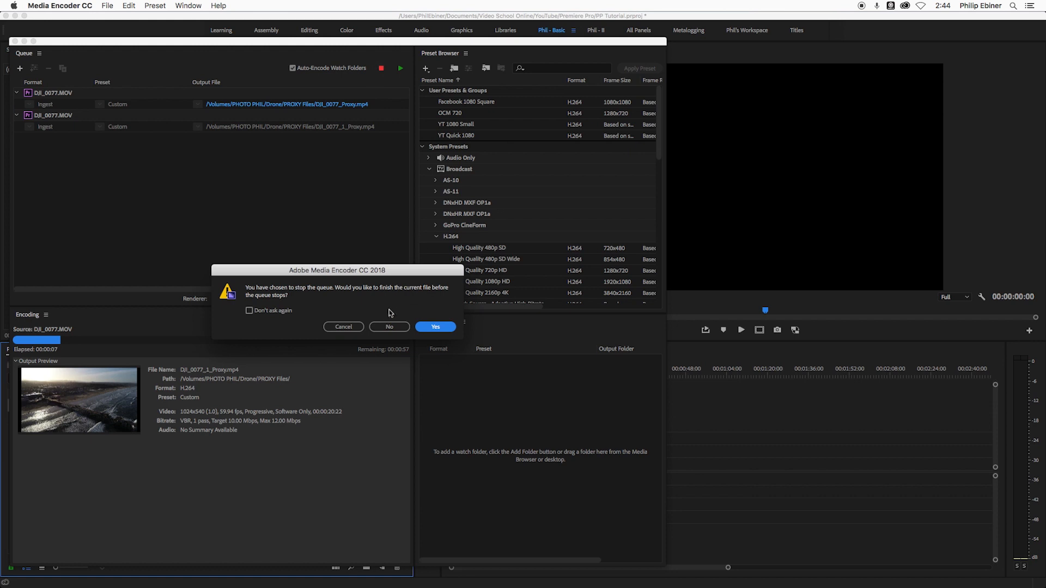
{"action": "left_click", "coordinate": [435, 327]}
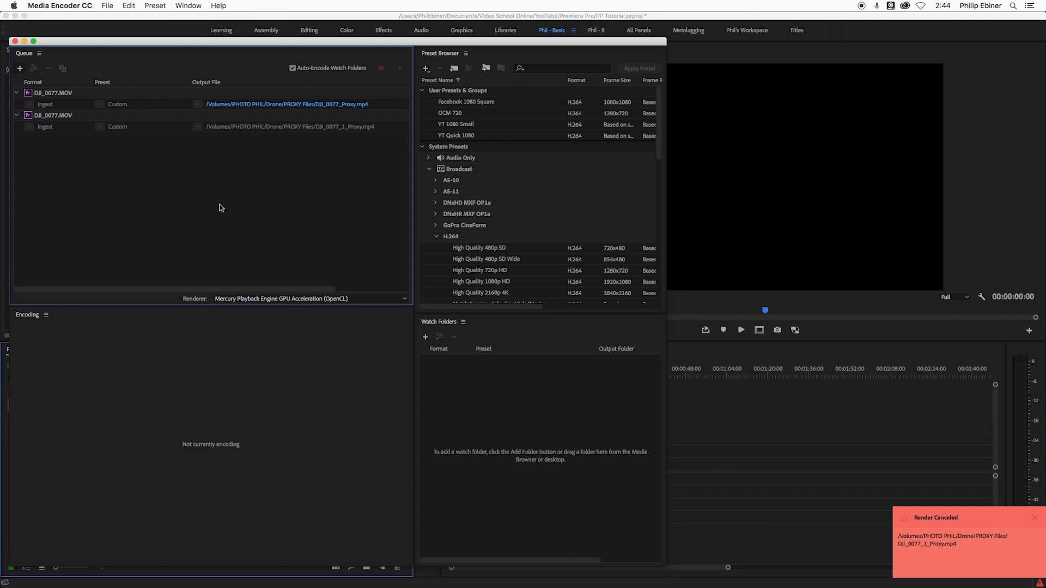
{"action": "mouse_move", "coordinate": [76, 94]}
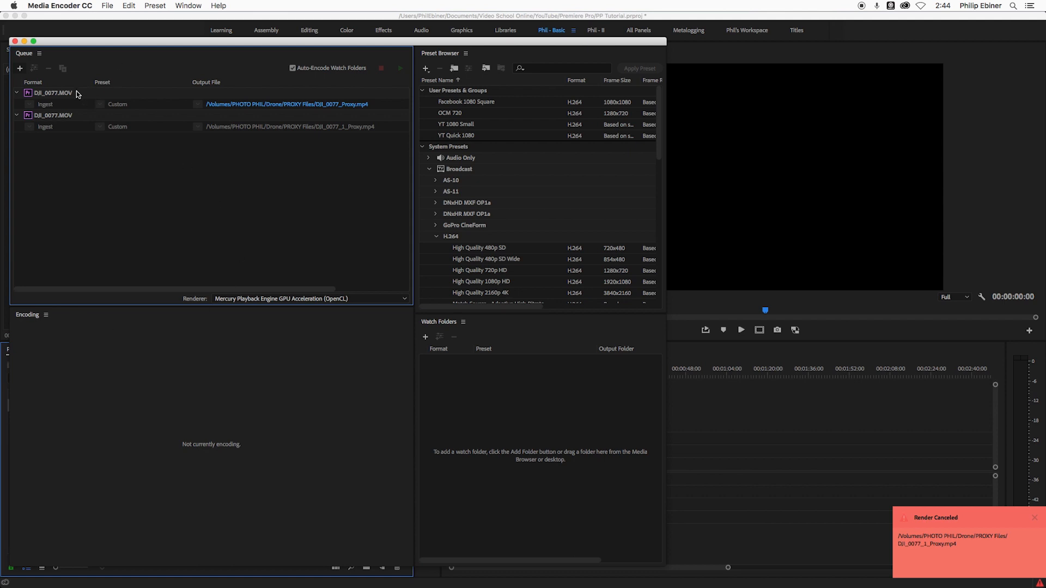
Step: Interpret the first DJI_0077.MOV queue job with an assumed frame rate of 23.98 fps
{"action": "right_click", "coordinate": [52, 93]}
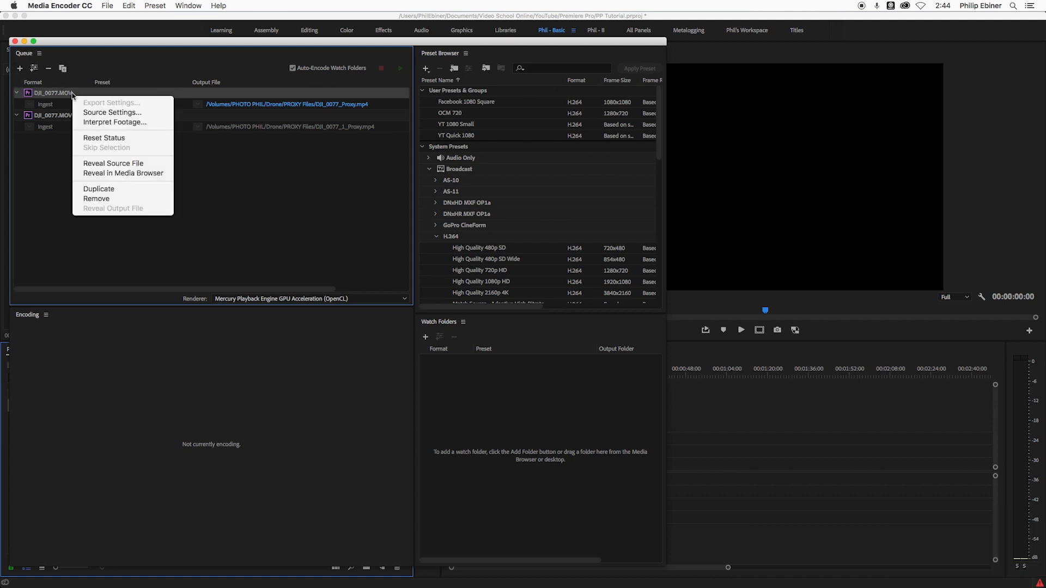
{"action": "mouse_move", "coordinate": [85, 97]}
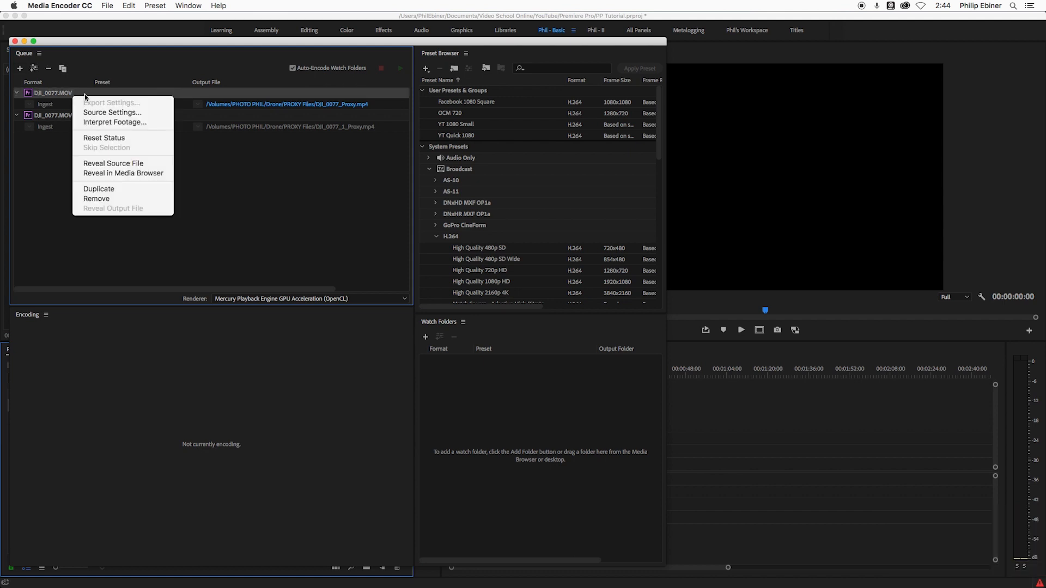
{"action": "mouse_move", "coordinate": [115, 122]}
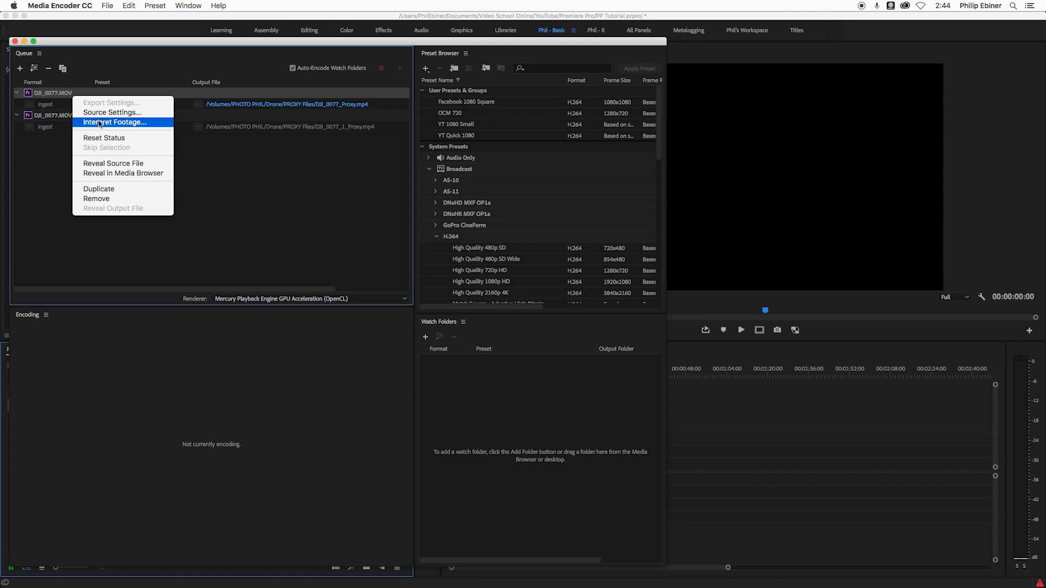
{"action": "left_click", "coordinate": [115, 122]}
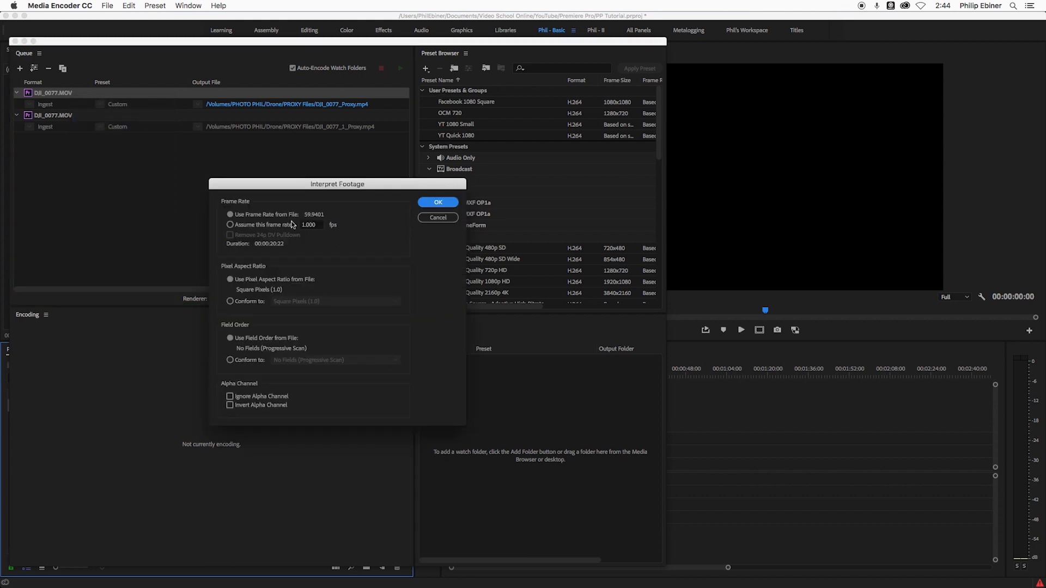
{"action": "left_click", "coordinate": [309, 225]}
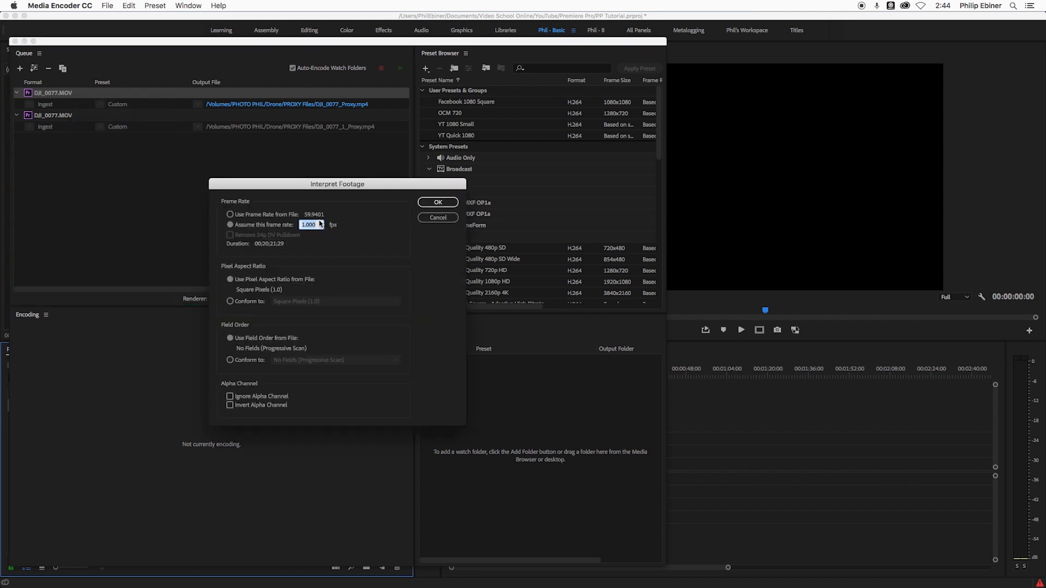
{"action": "type", "text": "23.98"}
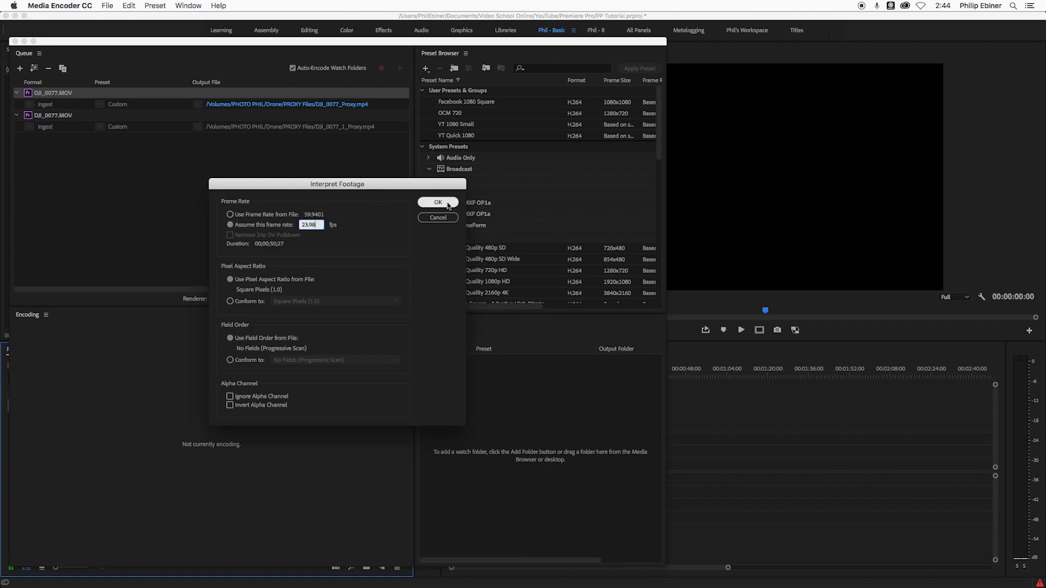
{"action": "left_click", "coordinate": [438, 202]}
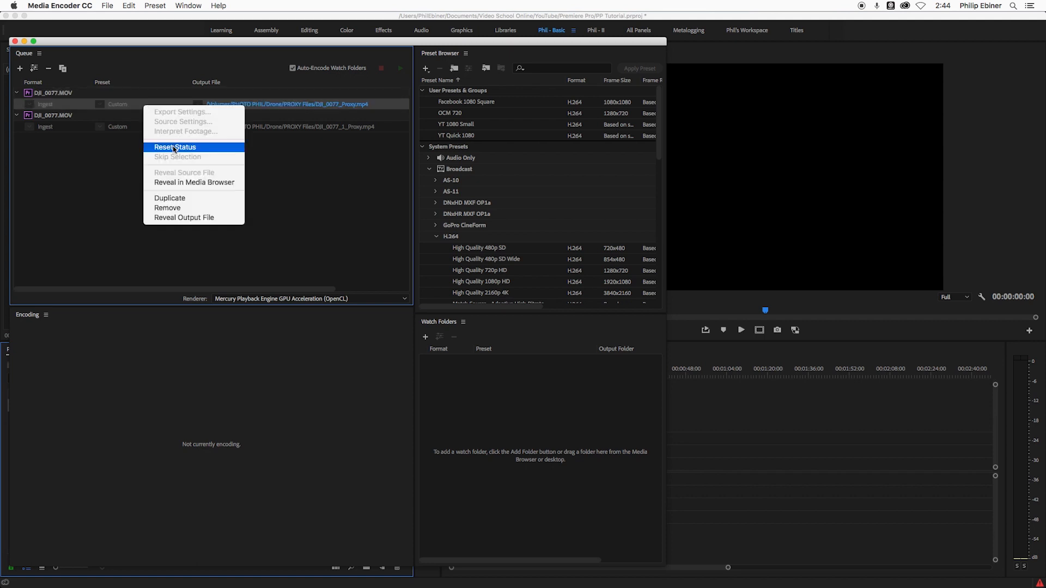
Step: Reset the first job's status and restart the queue to encode the 23.976 fps proxy
{"action": "left_click", "coordinate": [175, 146]}
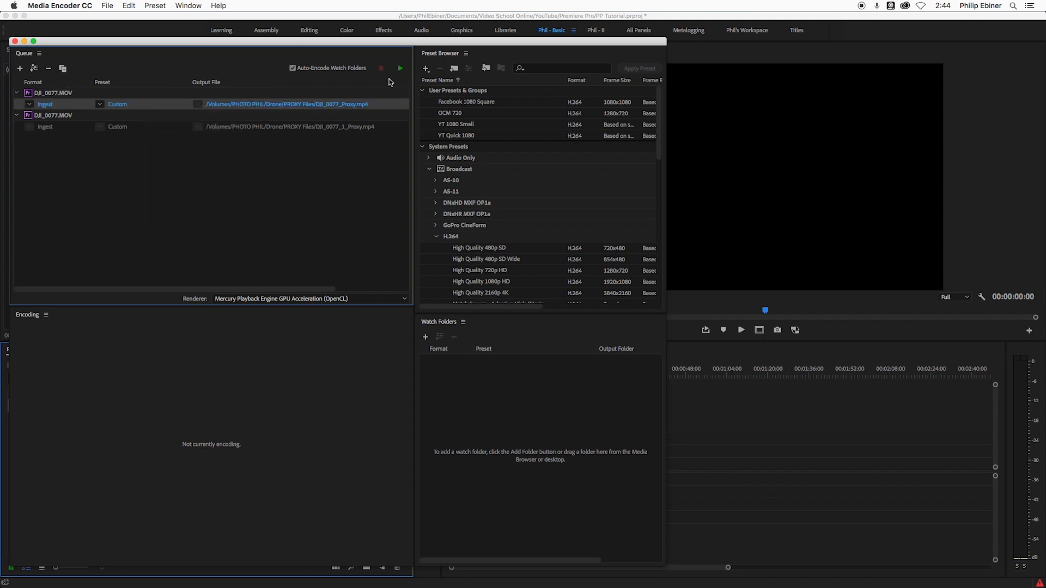
{"action": "left_click", "coordinate": [401, 68]}
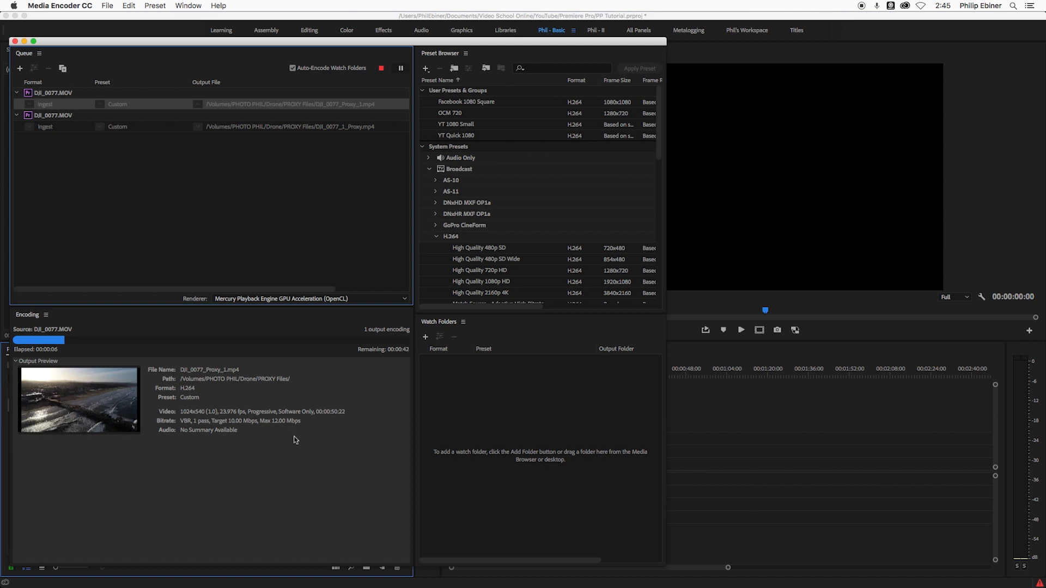
{"action": "mouse_move", "coordinate": [916, 536]}
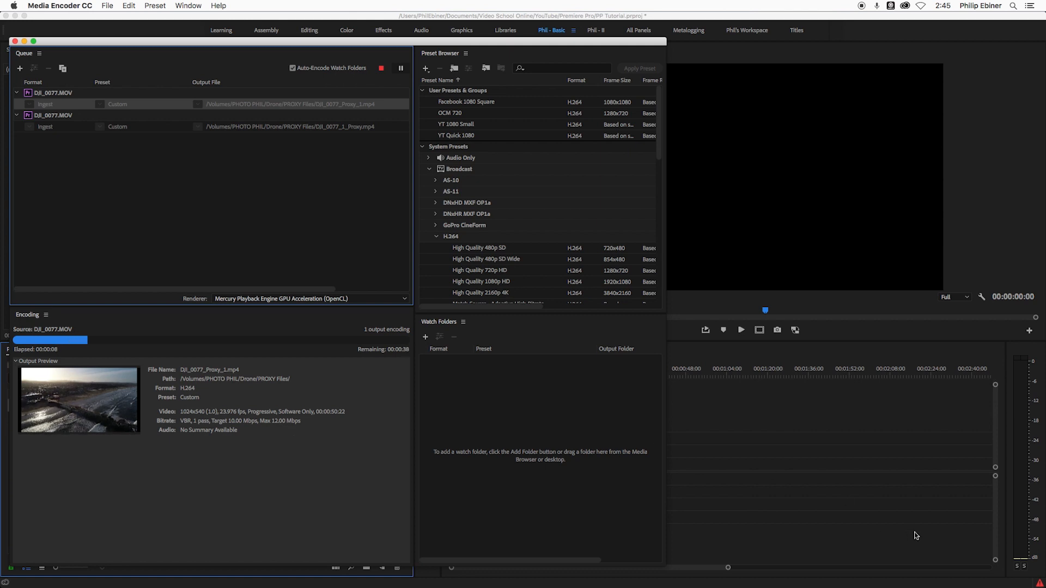
{"action": "mouse_move", "coordinate": [585, 363]}
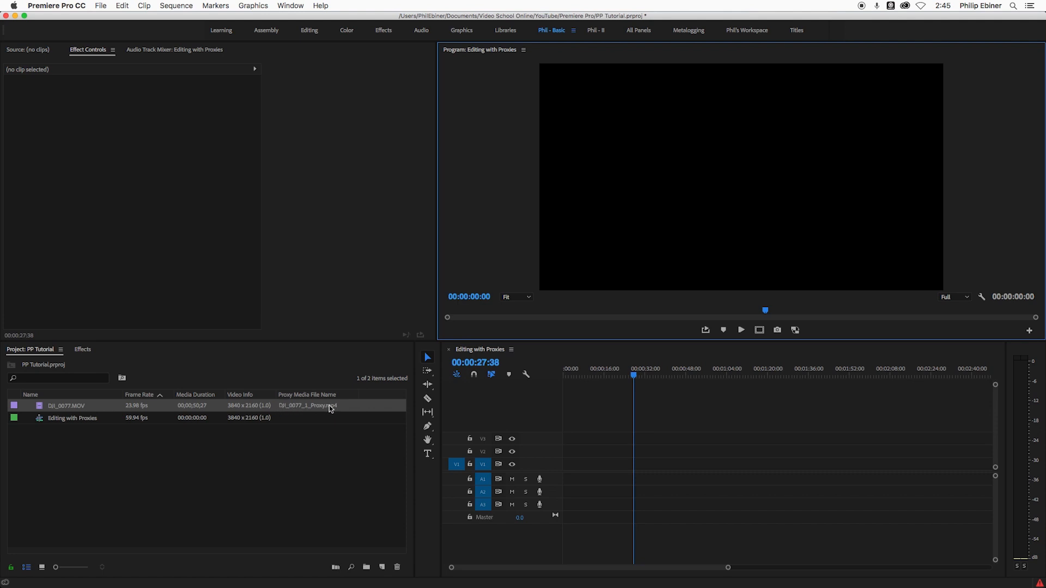
Step: Attach DJI_0077_Proxy_1.mp4 as the proxy for the DJI_0077.MOV clip
{"action": "right_click", "coordinate": [328, 408]}
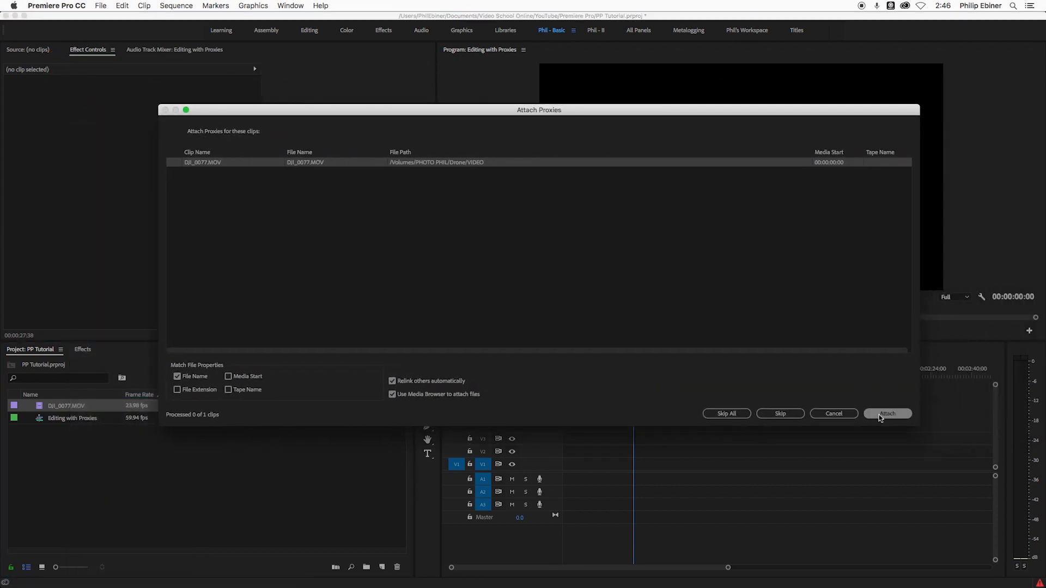
{"action": "left_click", "coordinate": [887, 413]}
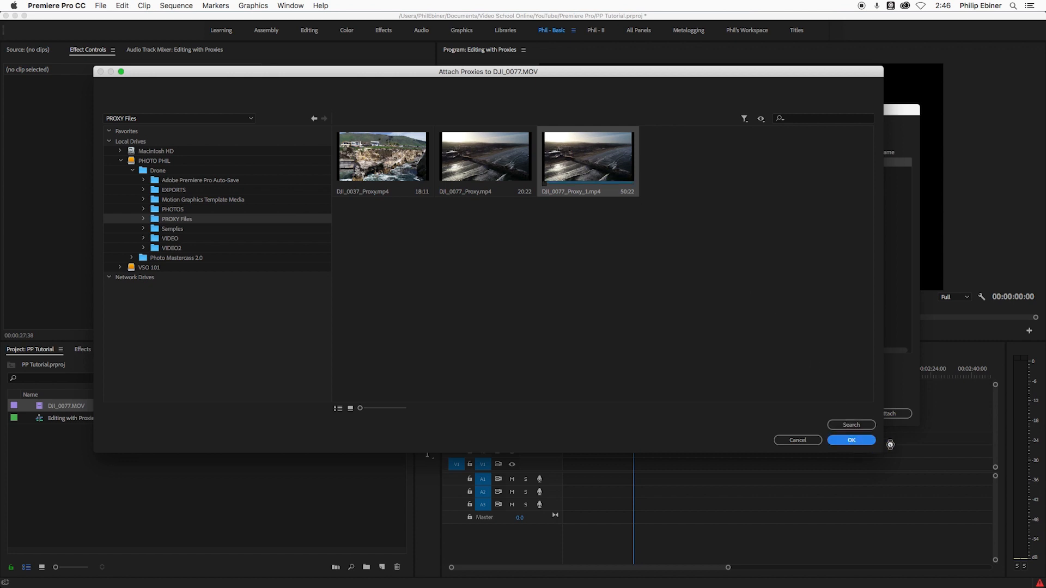
{"action": "left_click", "coordinate": [851, 440]}
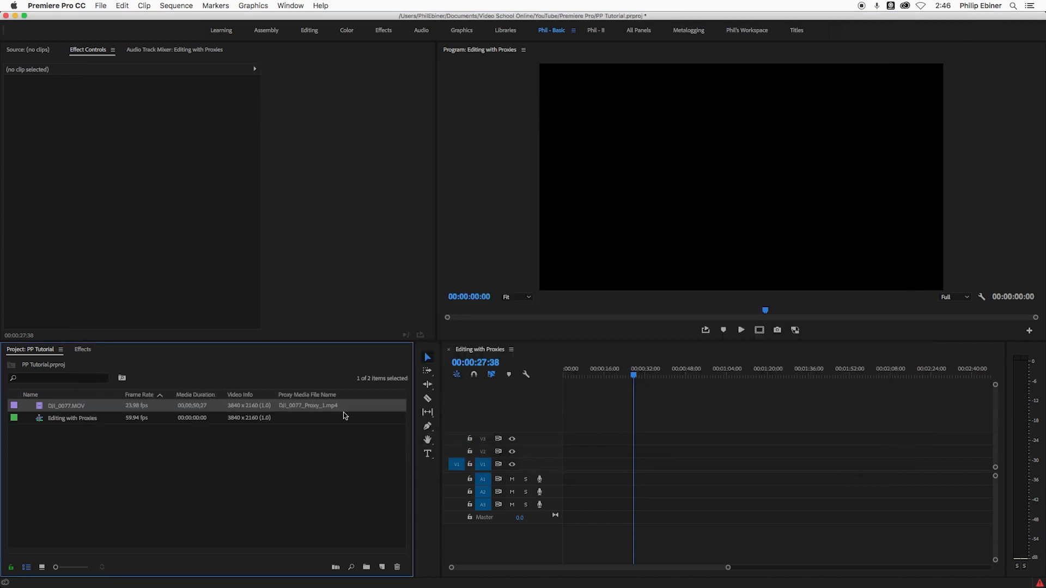
{"action": "mouse_move", "coordinate": [174, 455]}
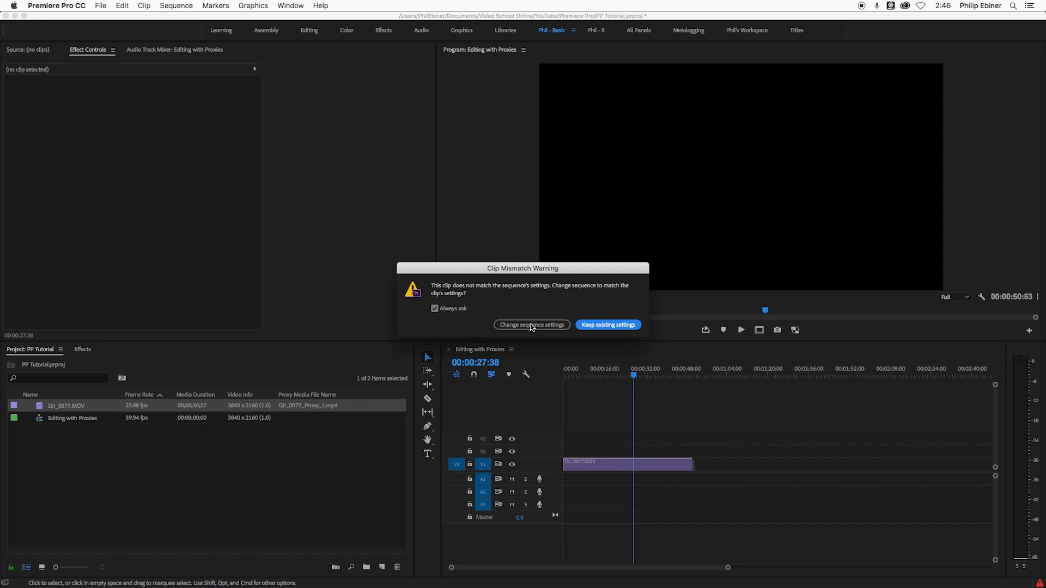
Step: Match the sequence to the clip's 23.98 fps, enable proxy playback, and set the playhead near 15 seconds
{"action": "left_click", "coordinate": [532, 325]}
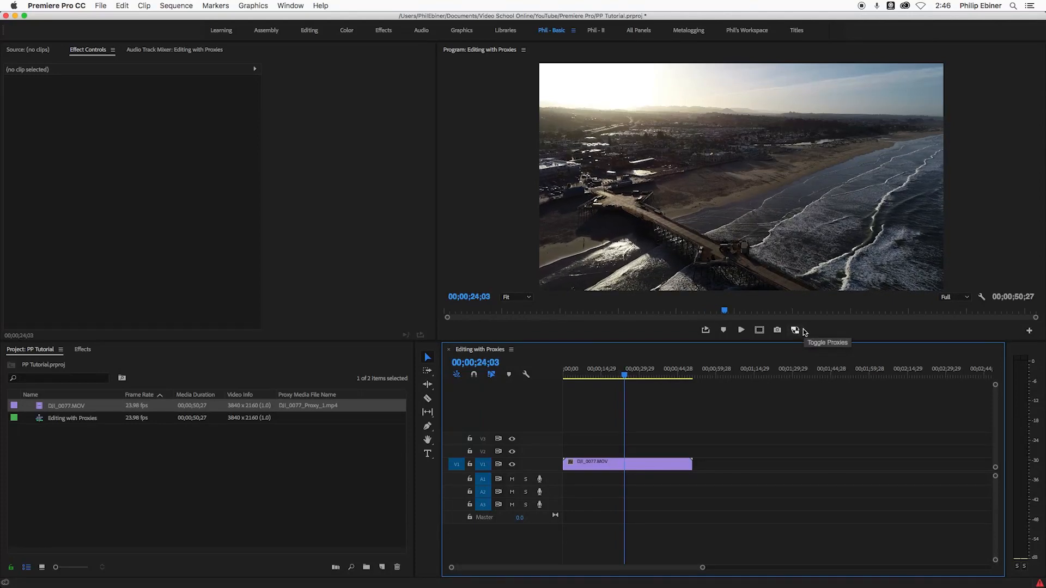
{"action": "left_click", "coordinate": [794, 329]}
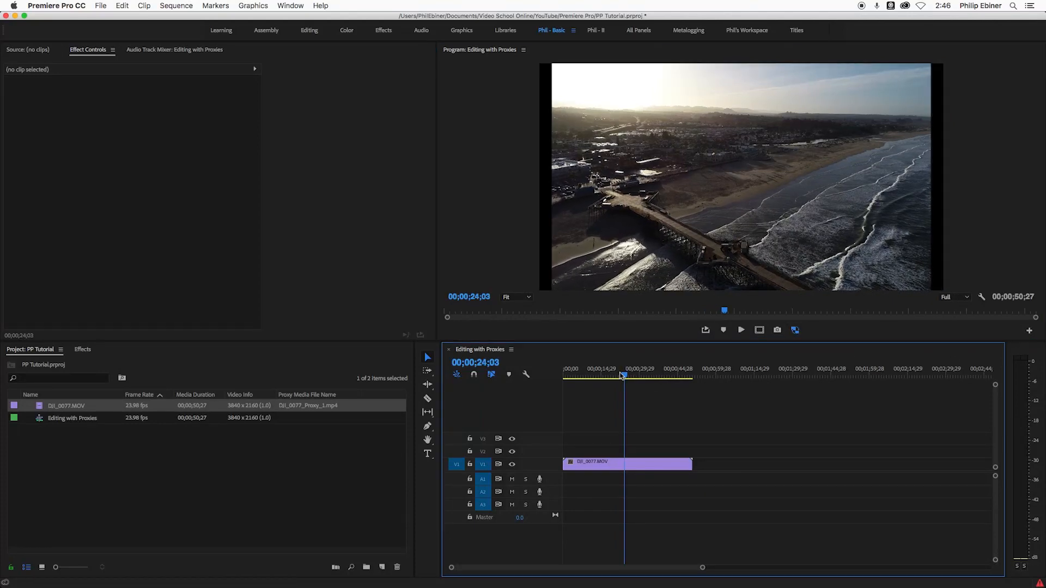
{"action": "left_click", "coordinate": [600, 368]}
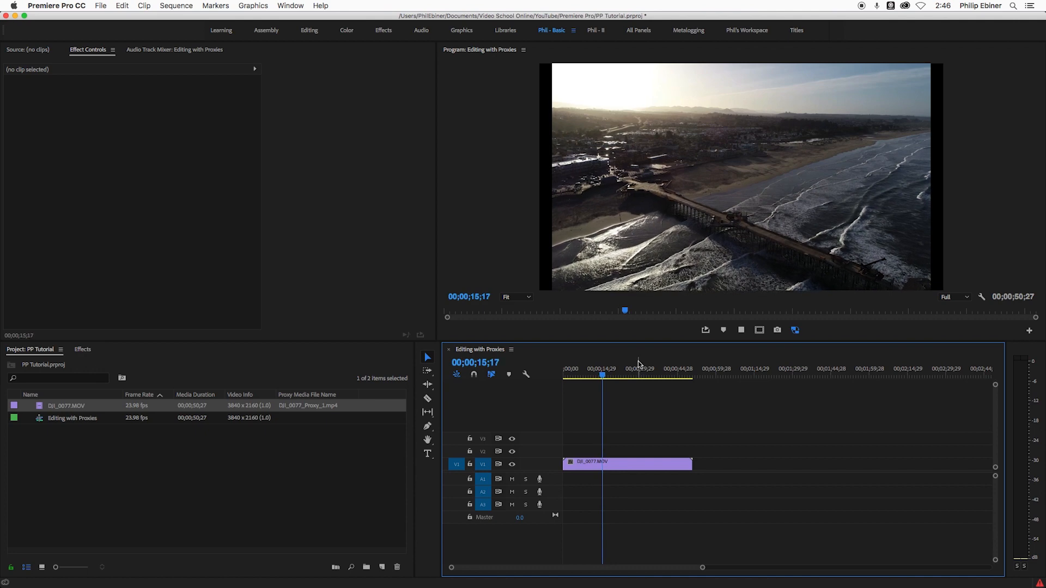